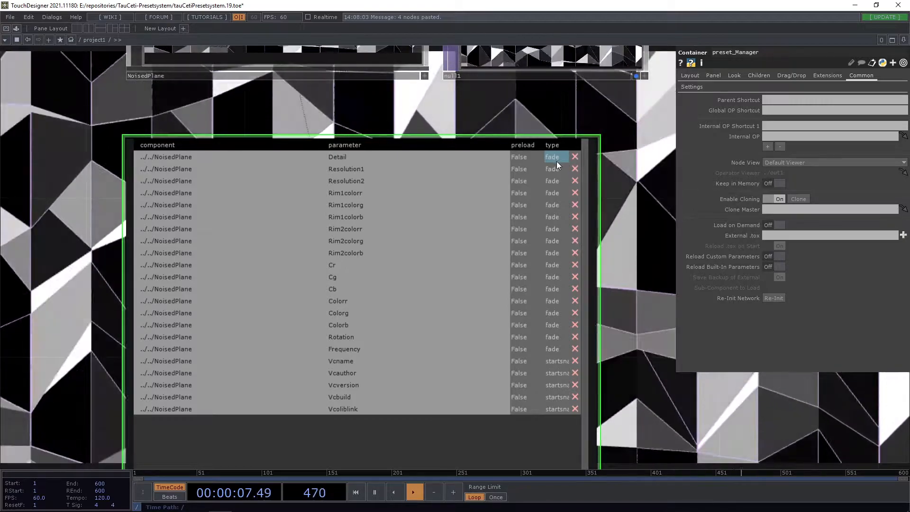
Switch the stack's Path Relation to Absolute and then back to Relative
{"action": "left_click", "coordinate": [552, 157]}
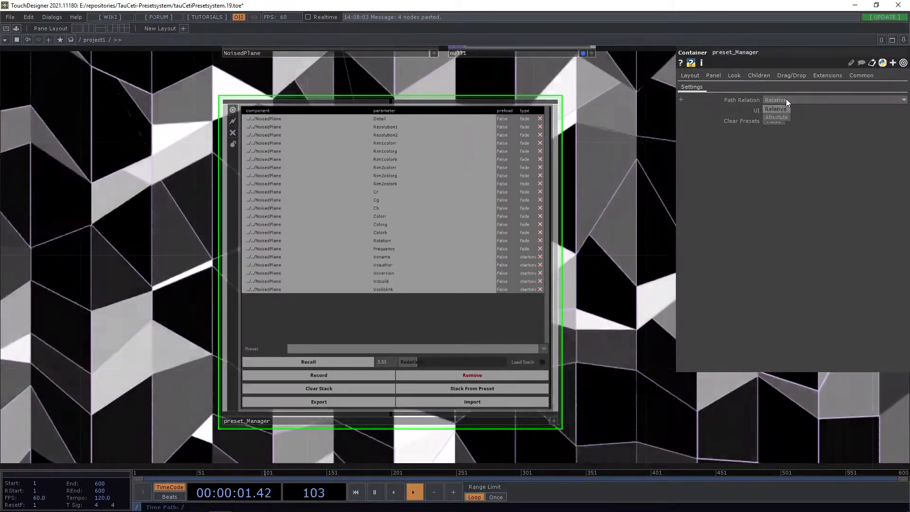
{"action": "left_click", "coordinate": [776, 117]}
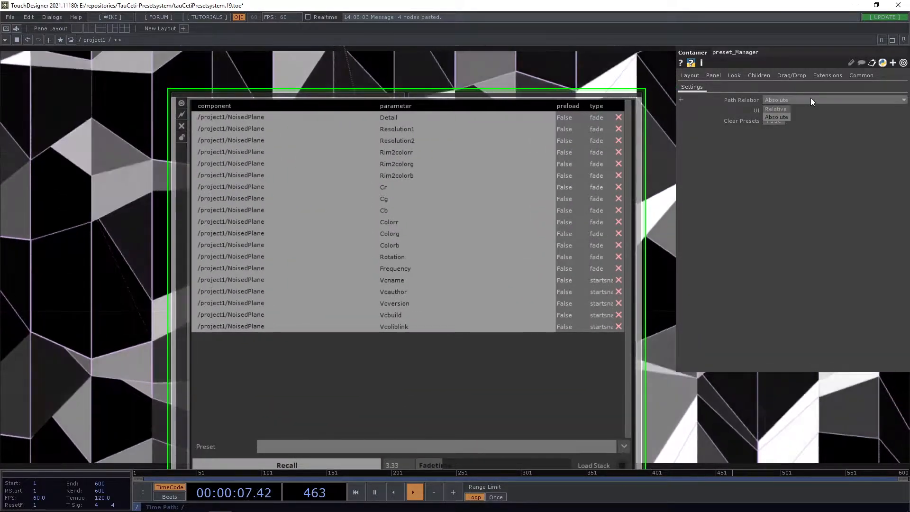
{"action": "left_click", "coordinate": [776, 109]}
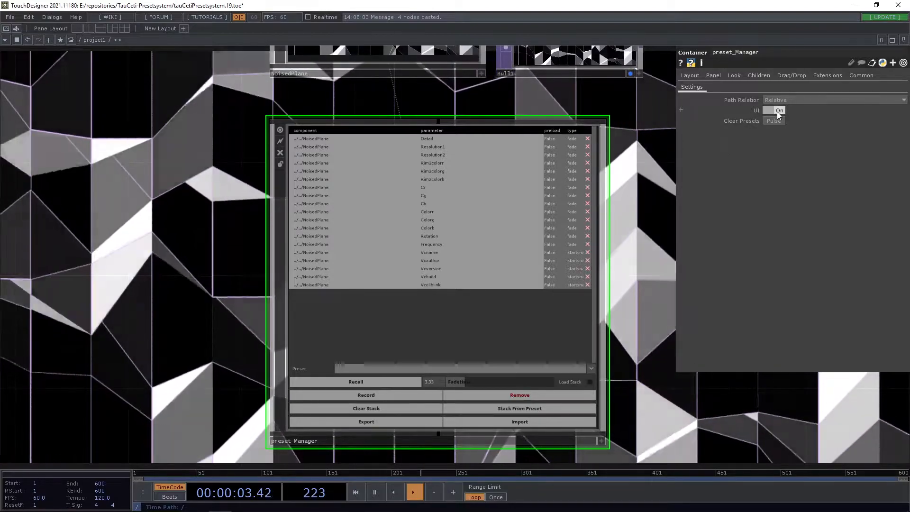
Hide the preset manager's control panel via the UI toggle, then restore it
{"action": "left_click", "coordinate": [774, 110]}
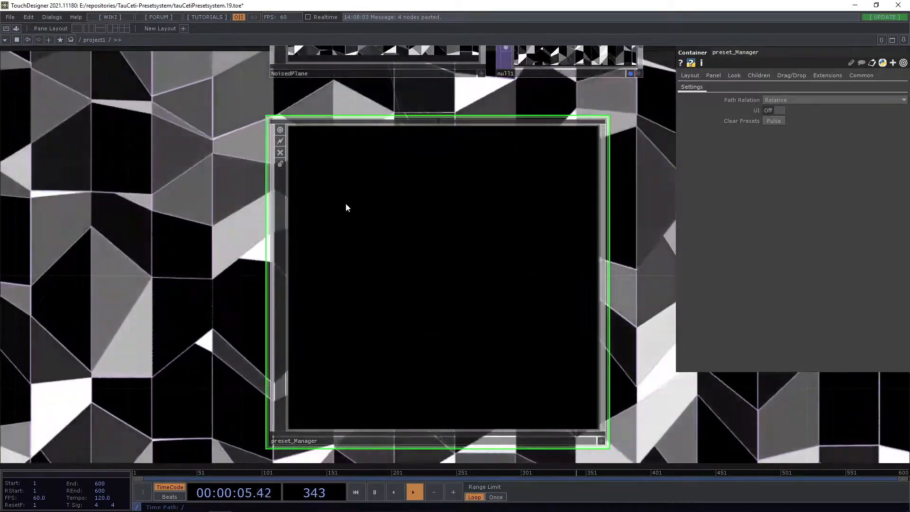
{"action": "left_click", "coordinate": [774, 110]}
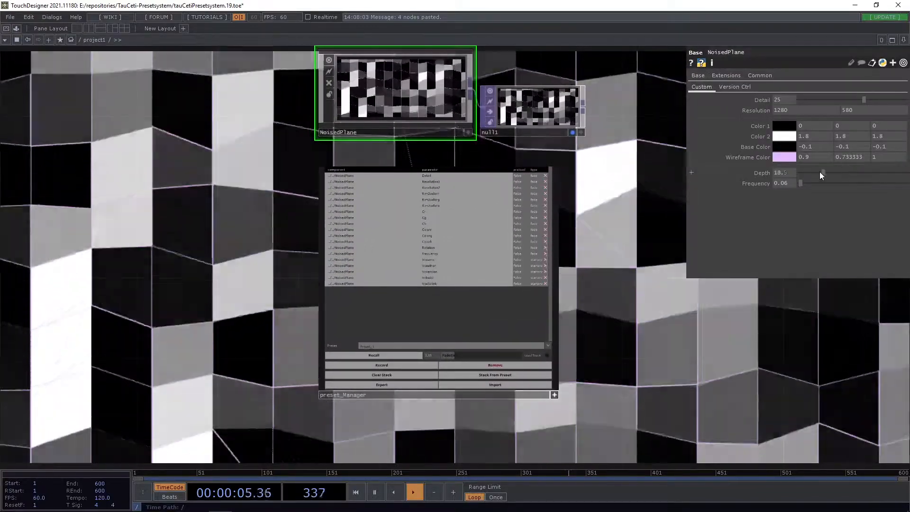
Give NoisedPlane Depth 0, red Color 1 and blue Color 2, recorded as Preset_2
{"action": "left_click", "coordinate": [784, 125]}
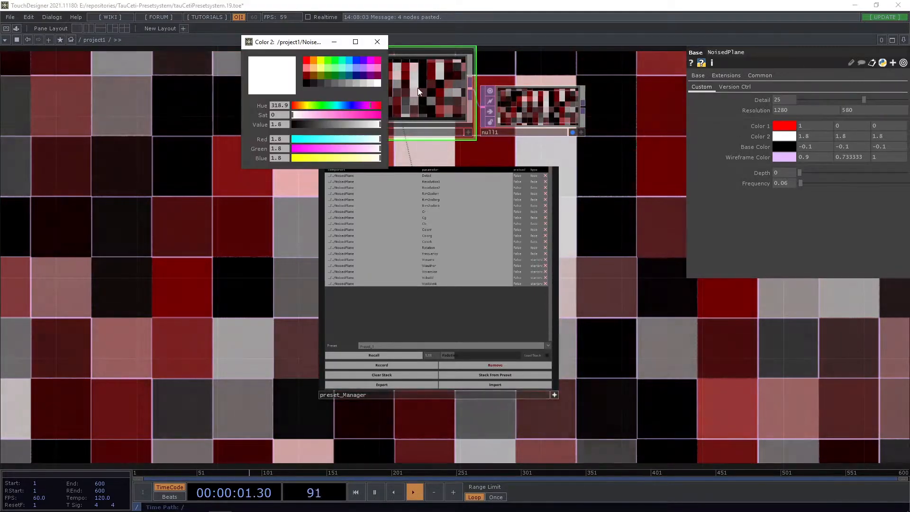
{"action": "left_click", "coordinate": [377, 41]}
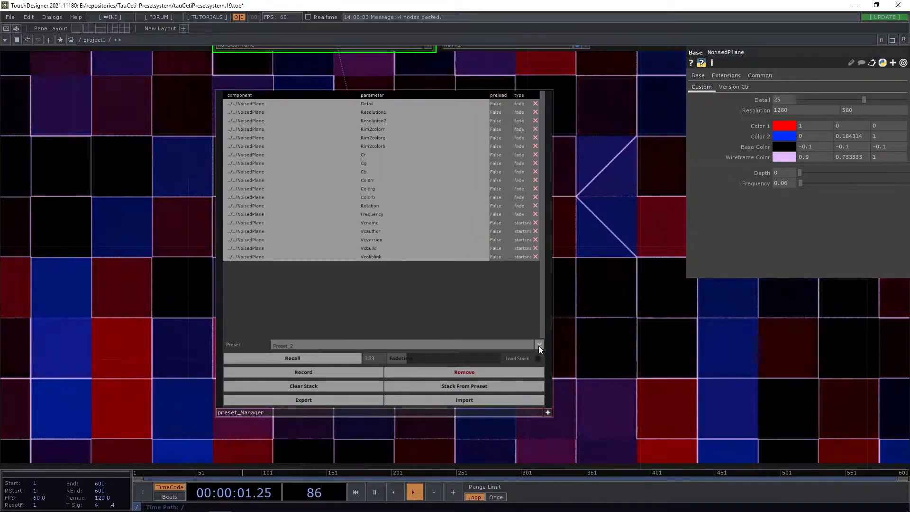
Recall Preset_1 on the NoisedPlane from the stored preset list
{"action": "left_click", "coordinate": [539, 345]}
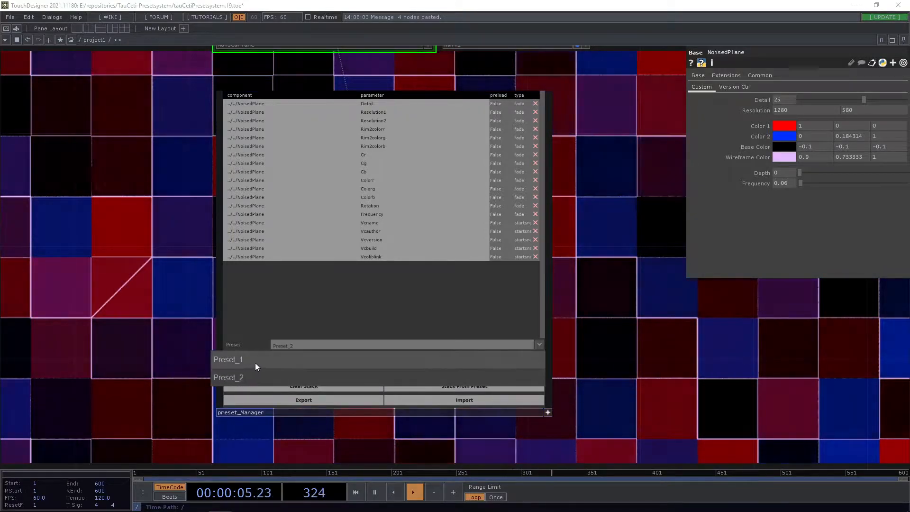
{"action": "left_click", "coordinate": [228, 359]}
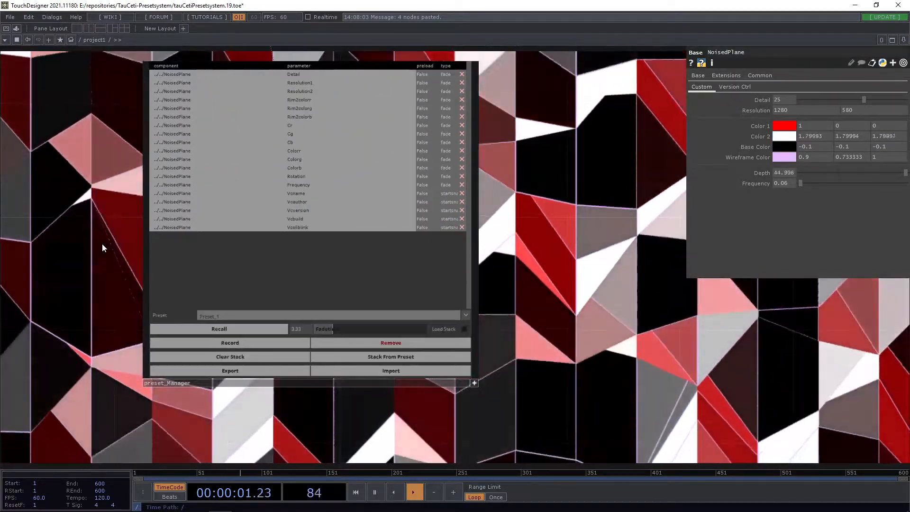
{"action": "left_click", "coordinate": [464, 315]}
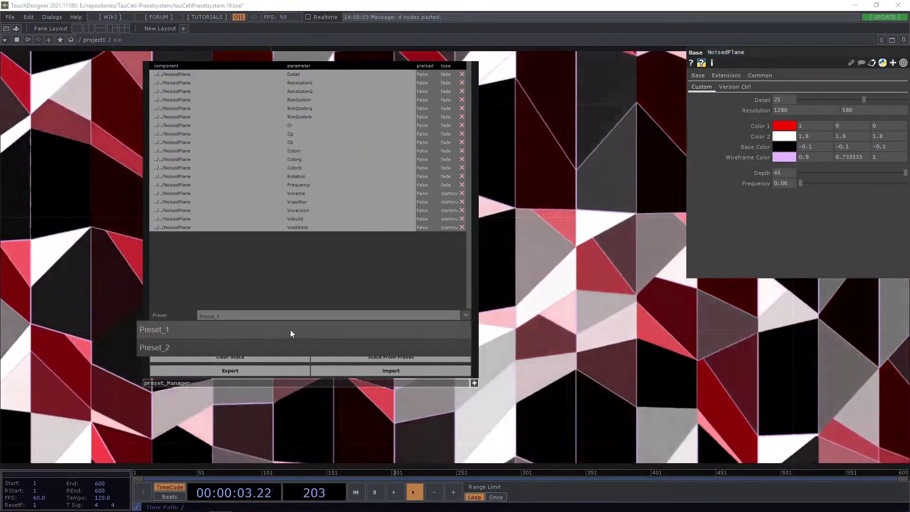
{"action": "left_click", "coordinate": [155, 347]}
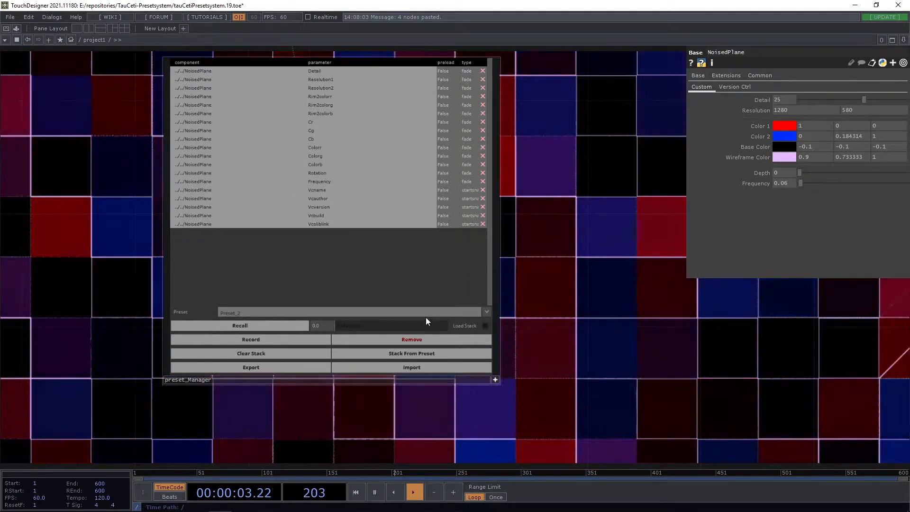
Recall Preset_2 so its flat red-and-blue grid is restored
{"action": "left_click", "coordinate": [240, 326]}
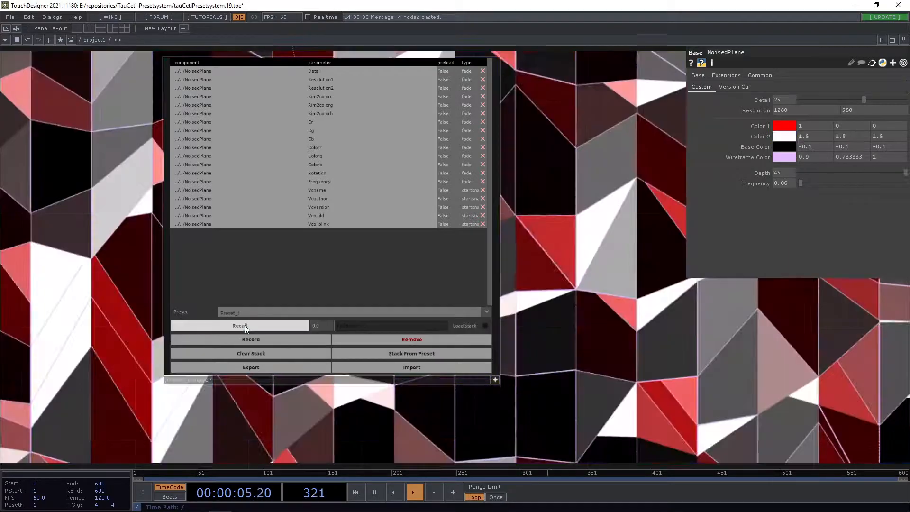
{"action": "left_click", "coordinate": [488, 311]}
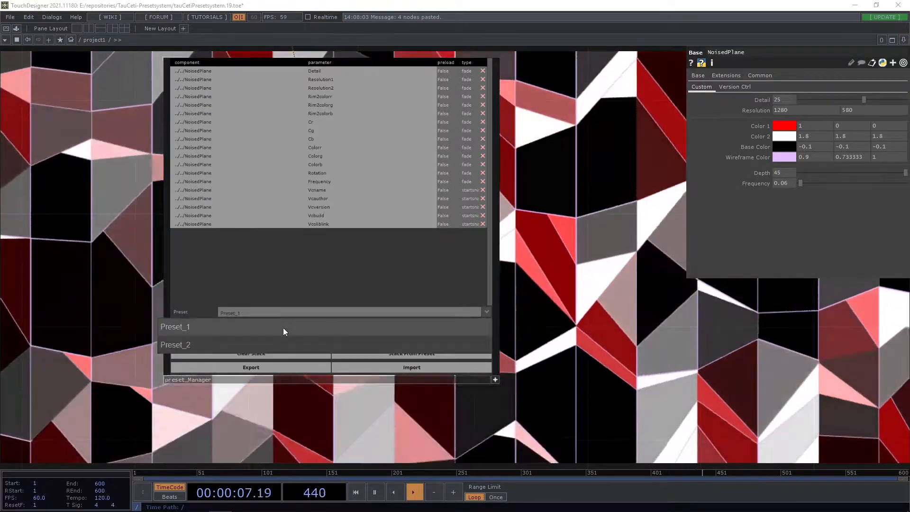
{"action": "left_click", "coordinate": [175, 345]}
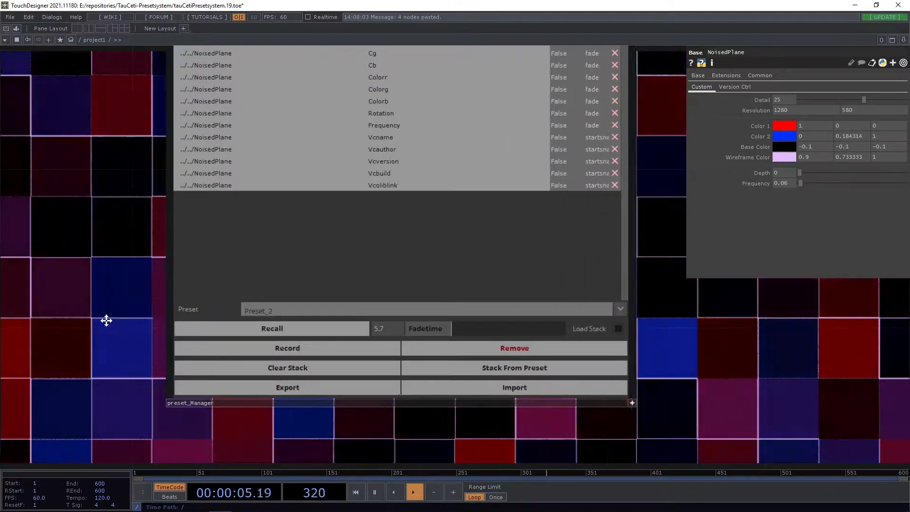
{"action": "left_click", "coordinate": [620, 310]}
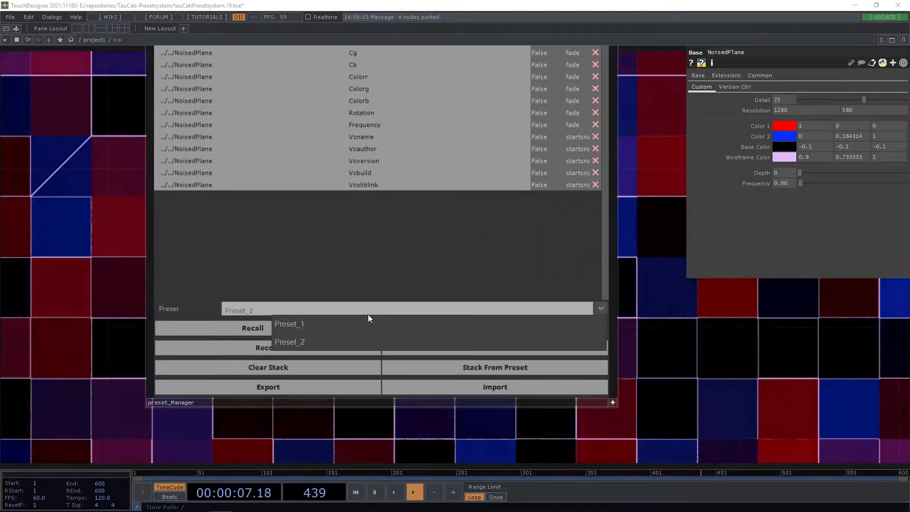
{"action": "left_click", "coordinate": [290, 325]}
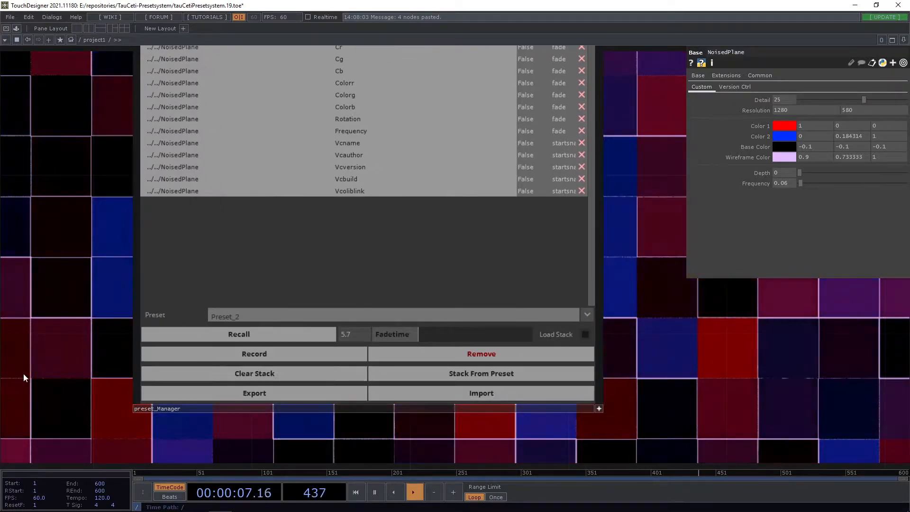
{"action": "left_click", "coordinate": [254, 374]}
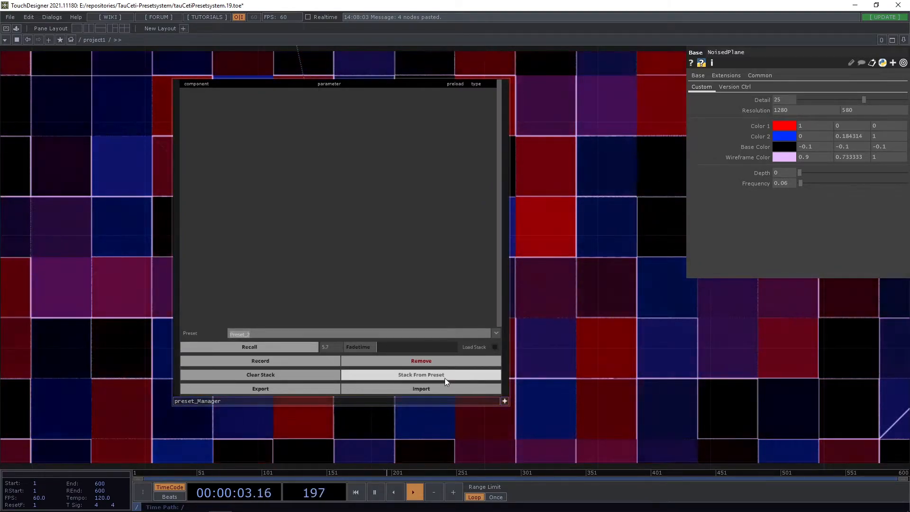
Rebuild the emptied parameter stack using Stack From Preset, then clear it again
{"action": "left_click", "coordinate": [421, 374]}
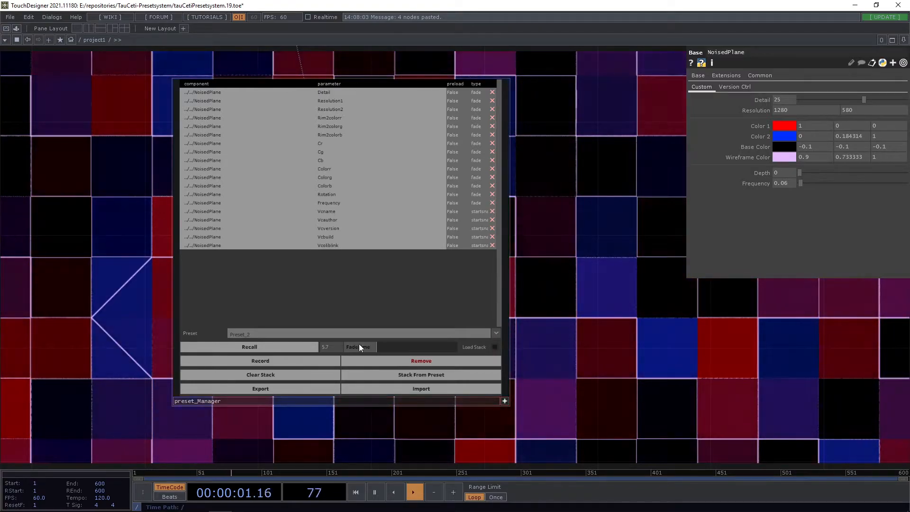
{"action": "left_click", "coordinate": [260, 374]}
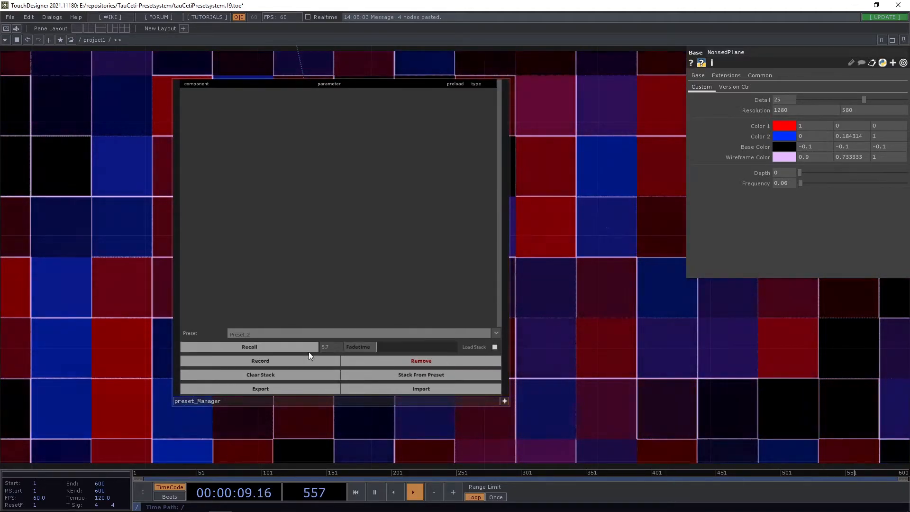
Recall Preset_2 with Load Stack enabled so every NoisedPlane parameter row returns
{"action": "left_click", "coordinate": [250, 347]}
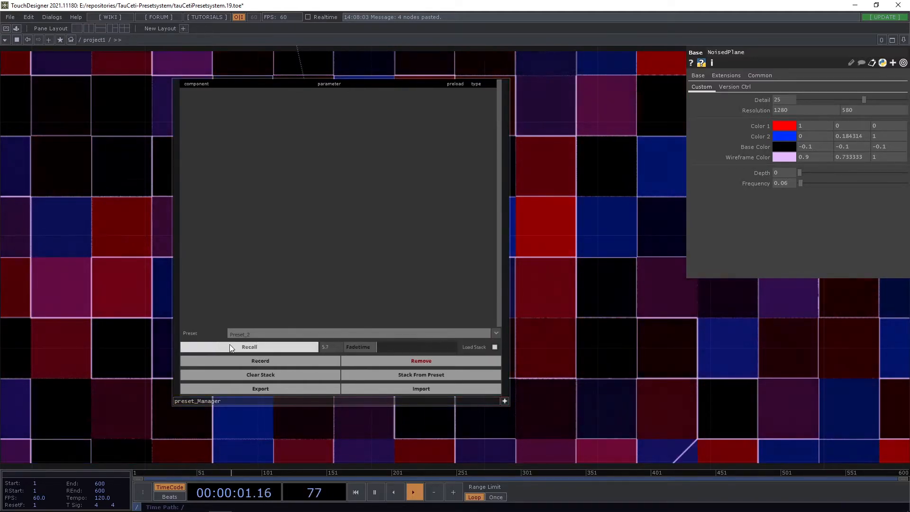
{"action": "left_click", "coordinate": [249, 347]}
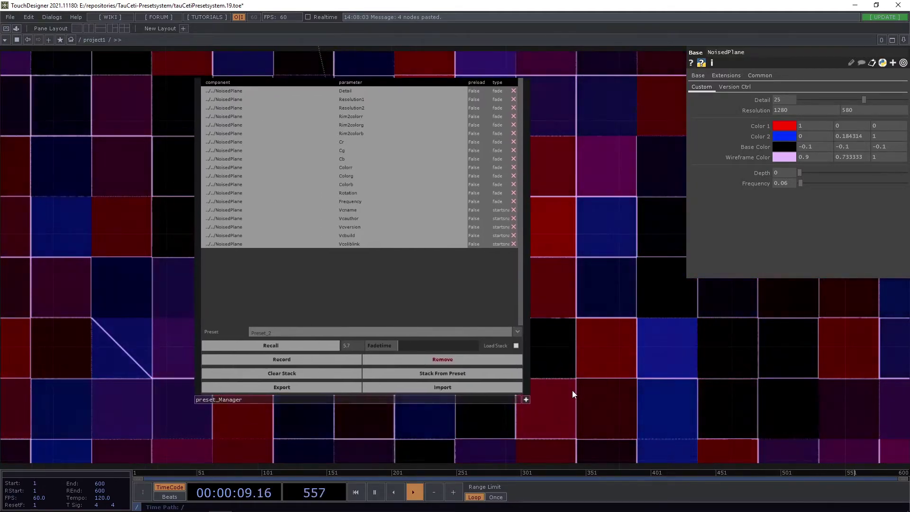
Pulse Clear Presets and confirm Delete All so no stored preset remains
{"action": "left_click", "coordinate": [218, 400]}
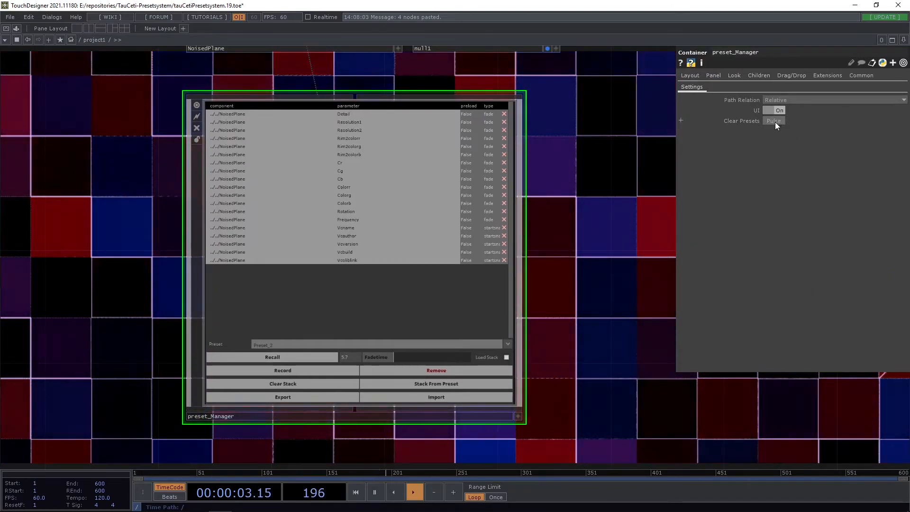
{"action": "left_click", "coordinate": [774, 122]}
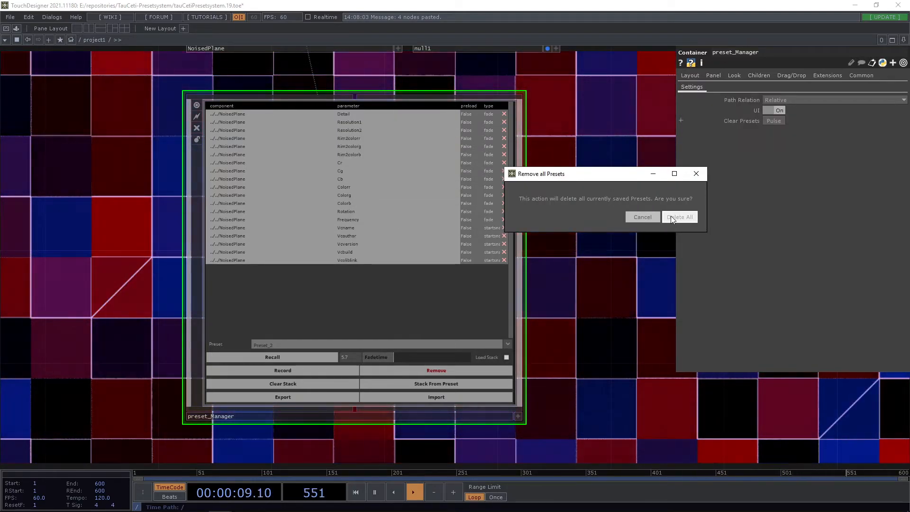
{"action": "left_click", "coordinate": [680, 216]}
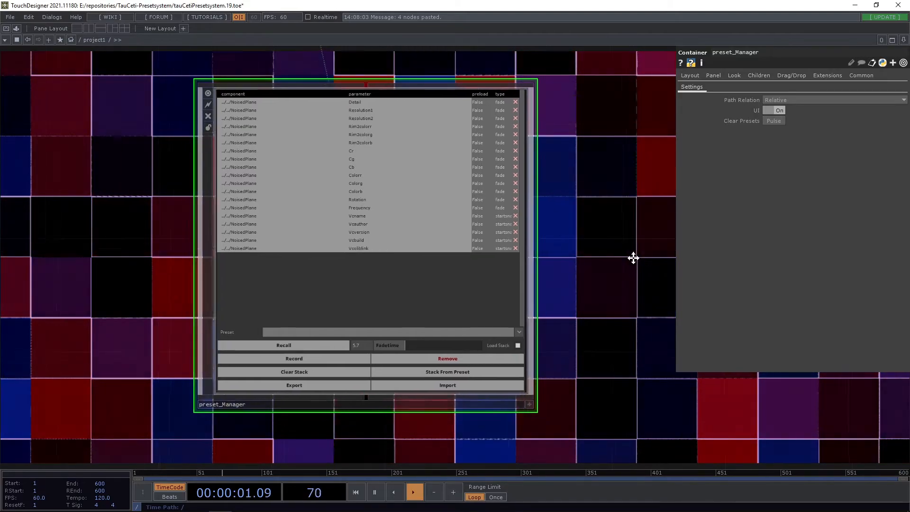